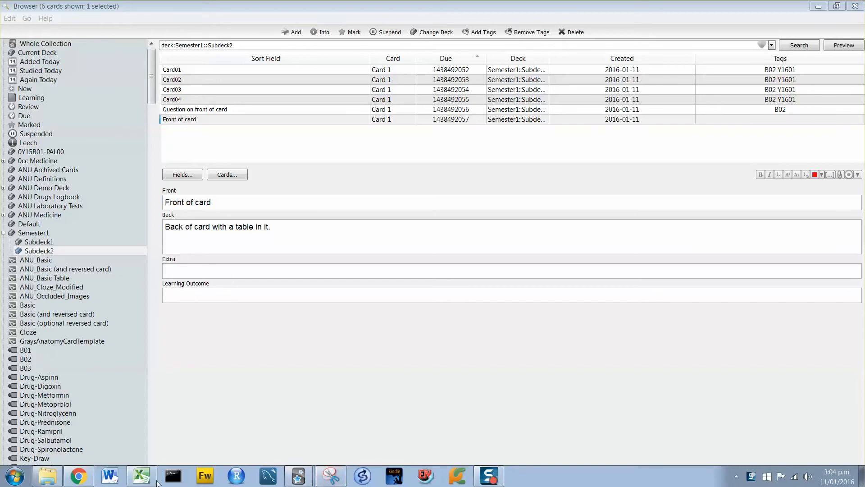
- Switch from the Anki browser to the ANKI_Tables.xlsx drug-targets workbook
click(142, 475)
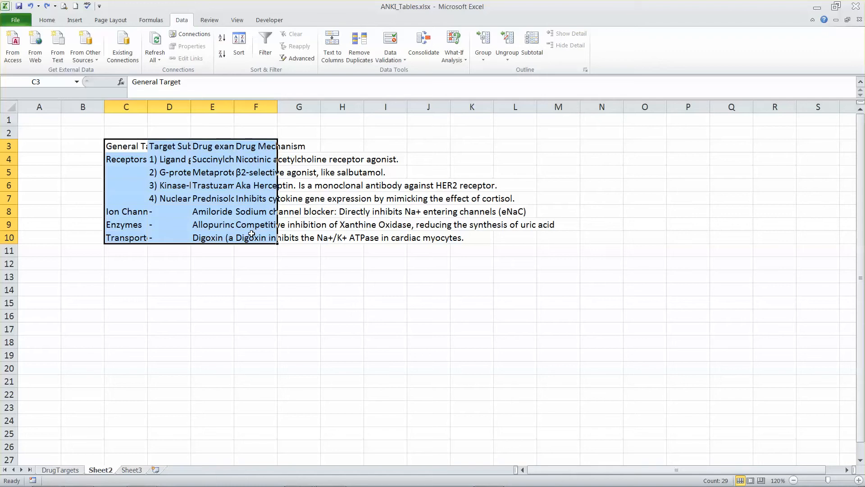
- Format the drug-targets range as a blue banded table with headers and wrap its text
click(47, 20)
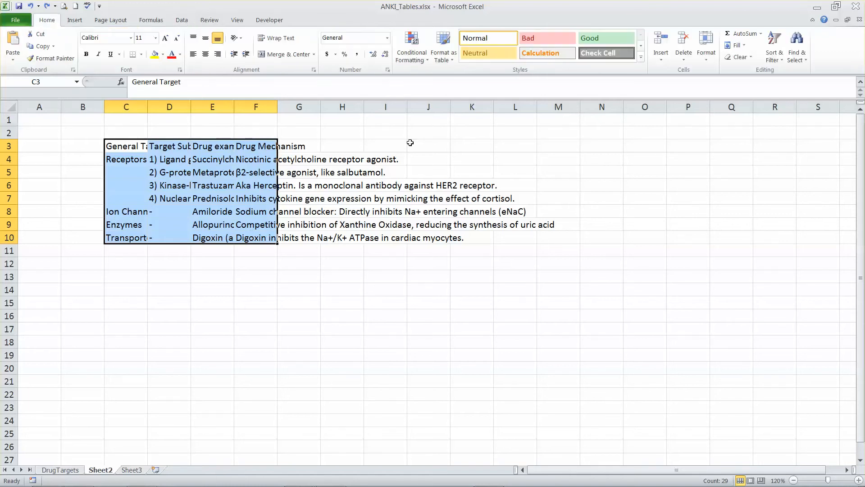
click(443, 46)
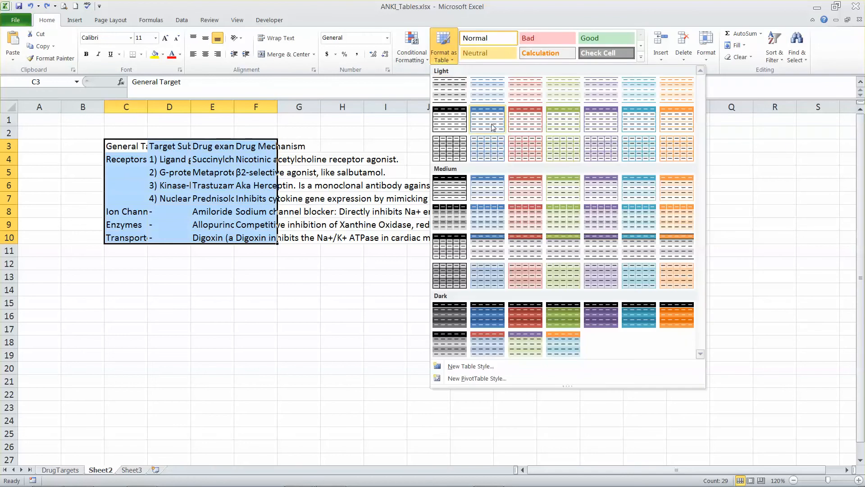
click(487, 118)
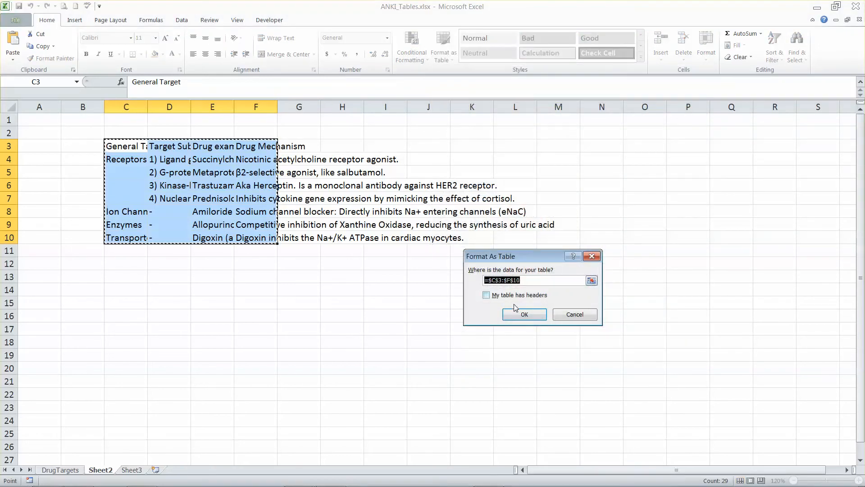
click(524, 315)
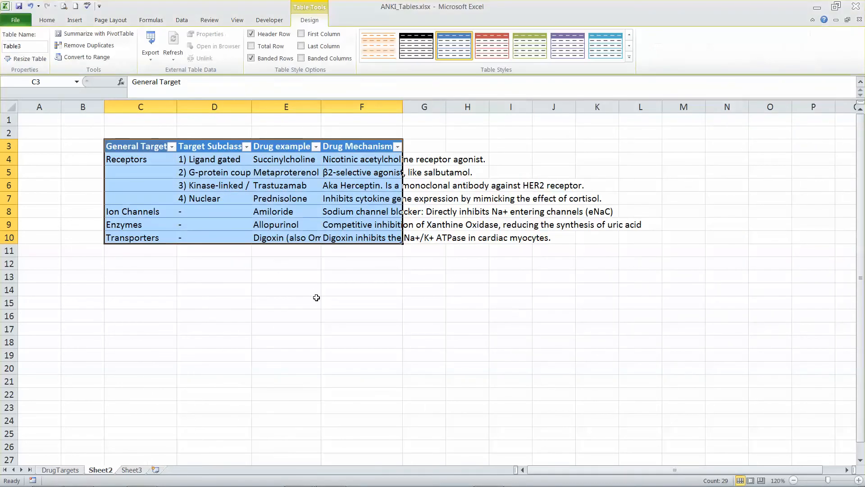
right_click(317, 297)
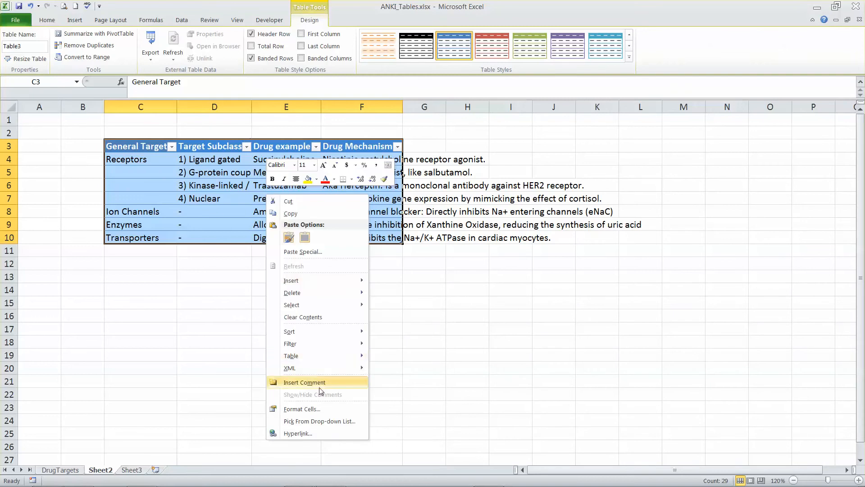
click(302, 408)
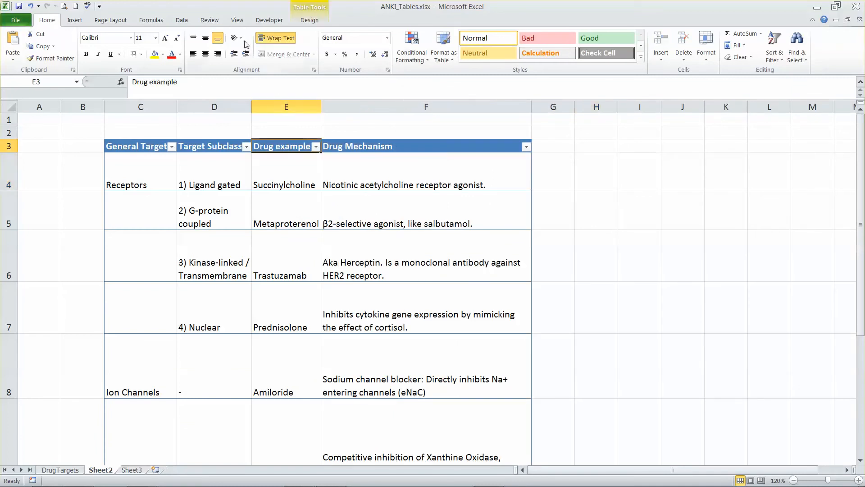
- AutoFit all row heights to the wrapped text, then deselect the sheet
click(182, 20)
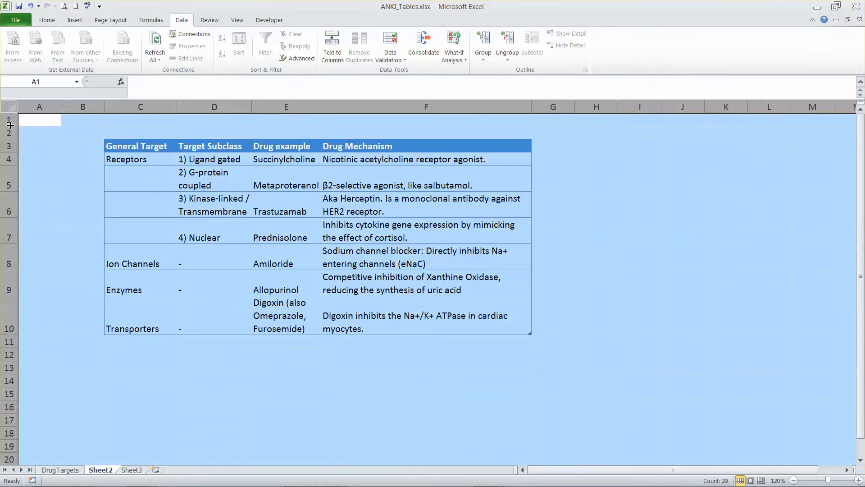
click(424, 355)
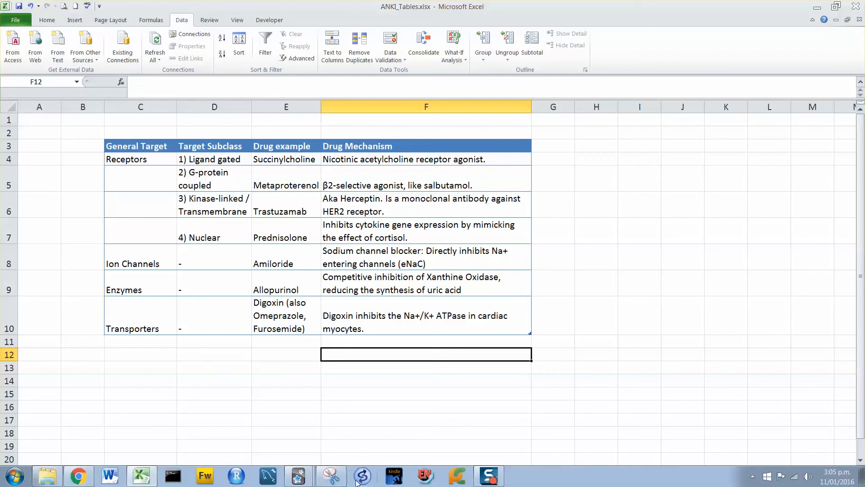
- Start a new Snipping Tool capture of the formatted drug-targets table
click(333, 475)
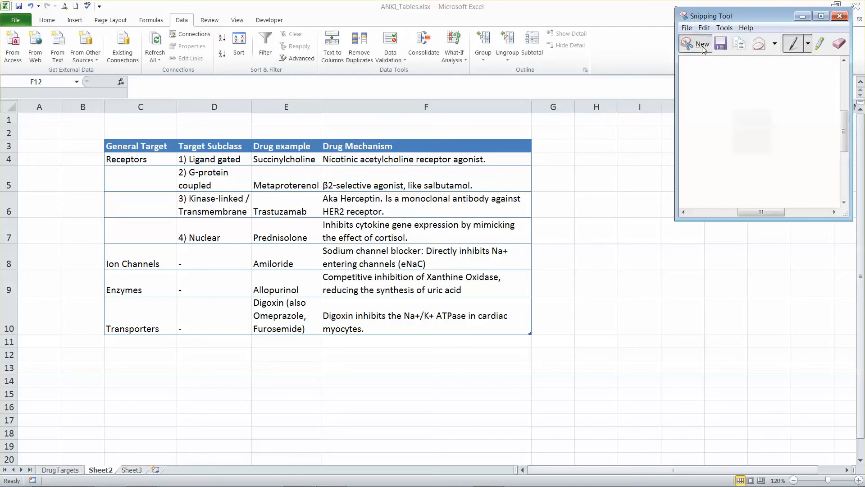
click(696, 44)
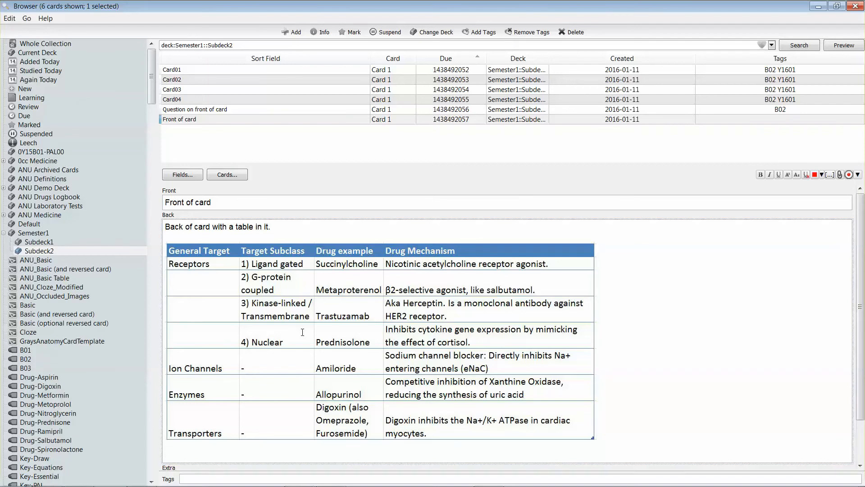
- Type 'Transporters' beneath the table image in the Back field
text(Tr)
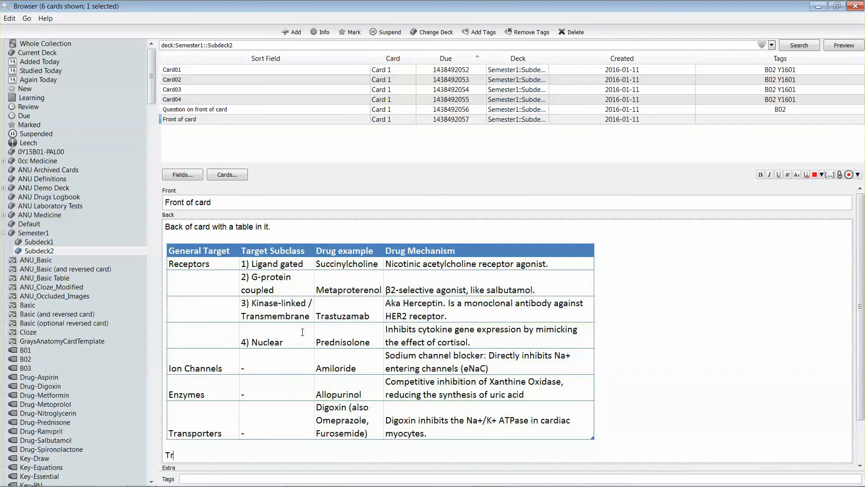
text(ans)
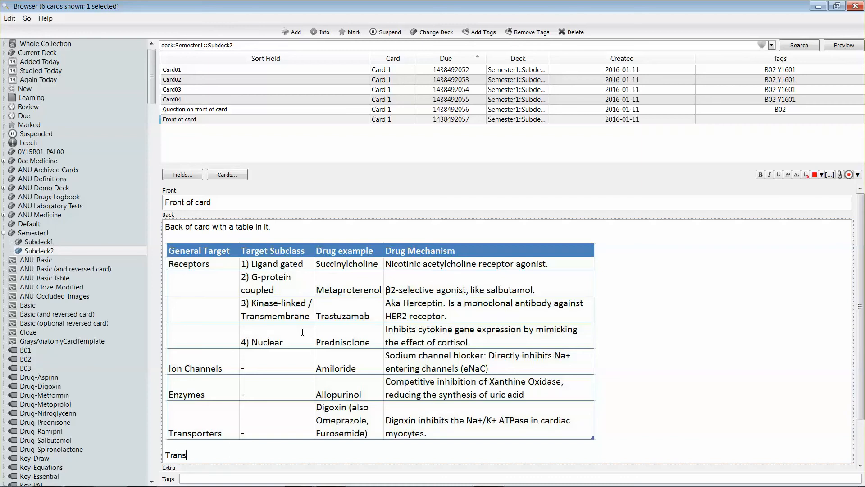
text(por)
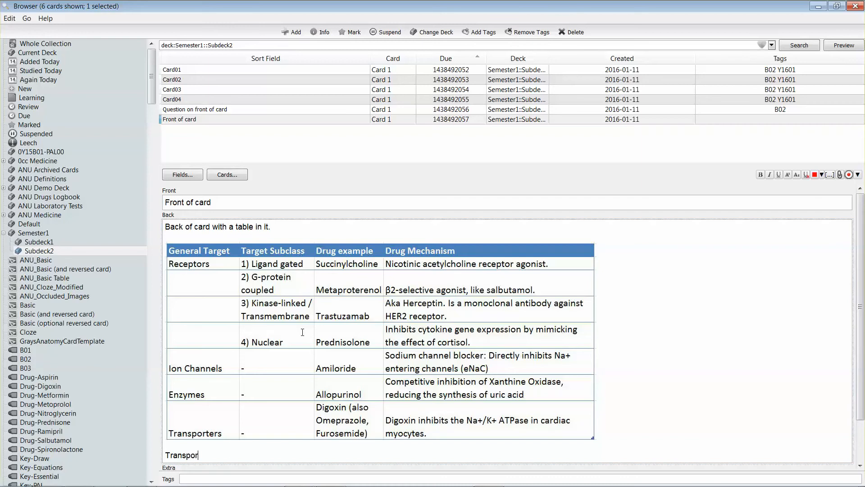
text(ters)
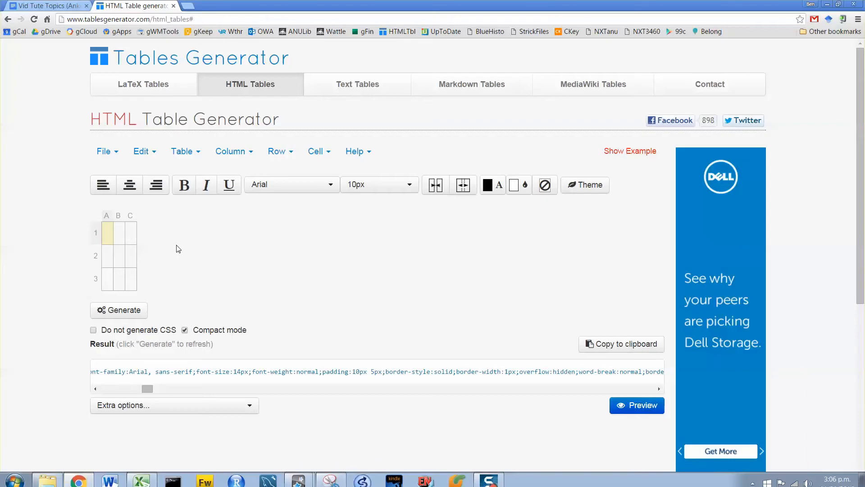
mouse_move(198, 219)
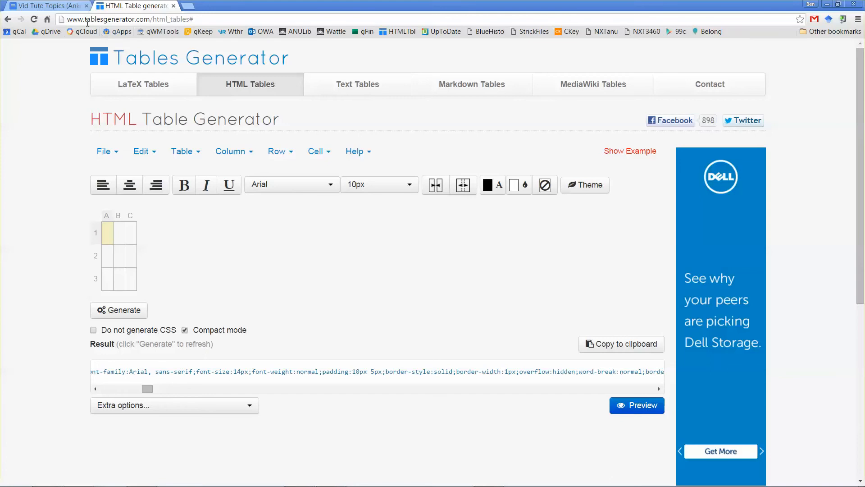
mouse_move(184, 144)
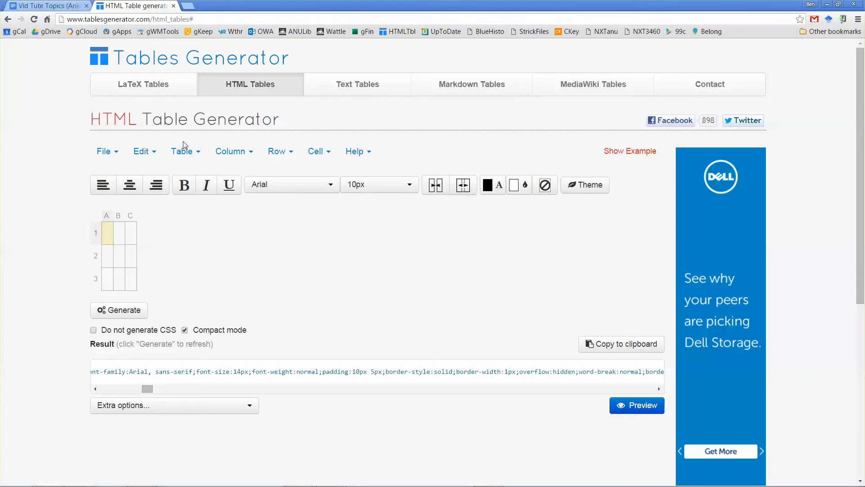
mouse_move(173, 168)
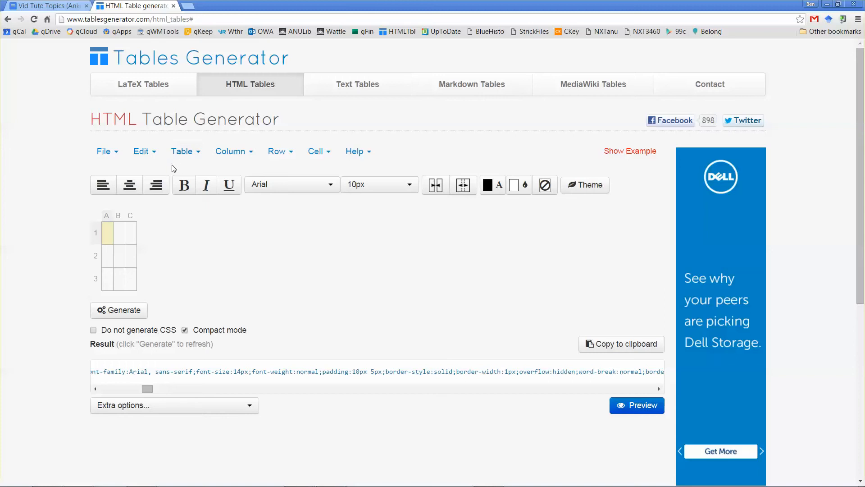
- Paste the copied Excel drug-targets data via File > Paste table data
click(104, 151)
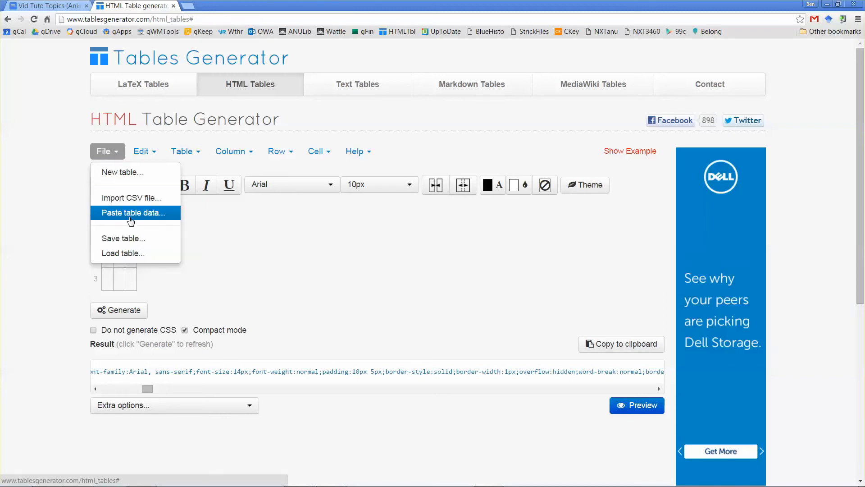
mouse_move(148, 218)
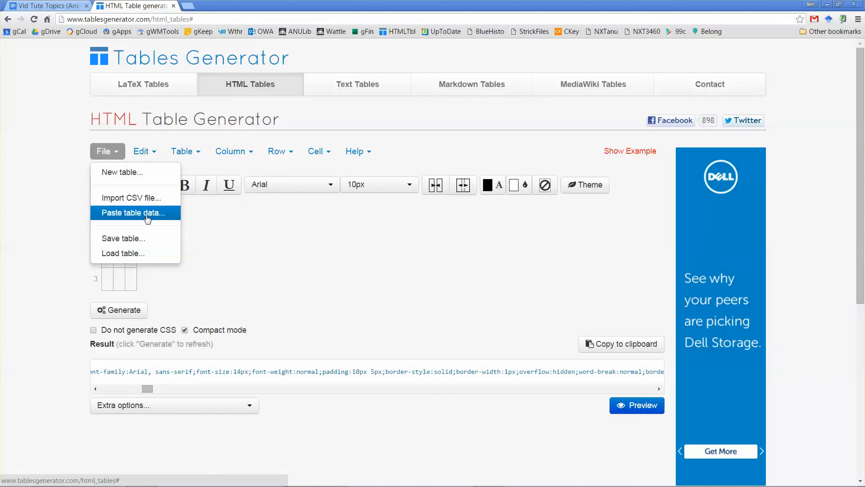
click(136, 213)
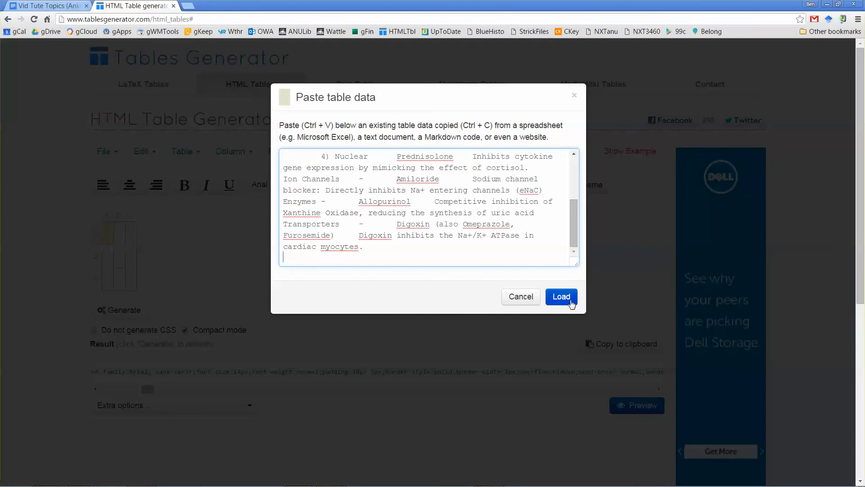
- Load the pasted data and apply the blue Alternate Rows theme
click(562, 296)
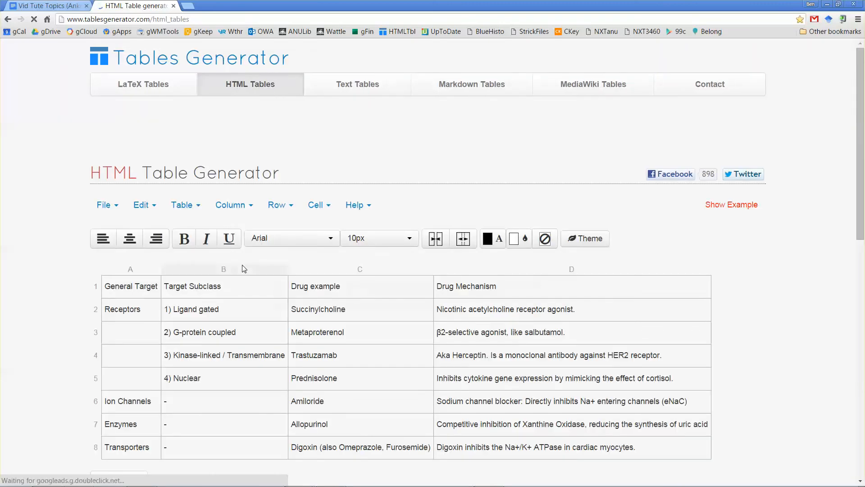
scroll(down, 3)
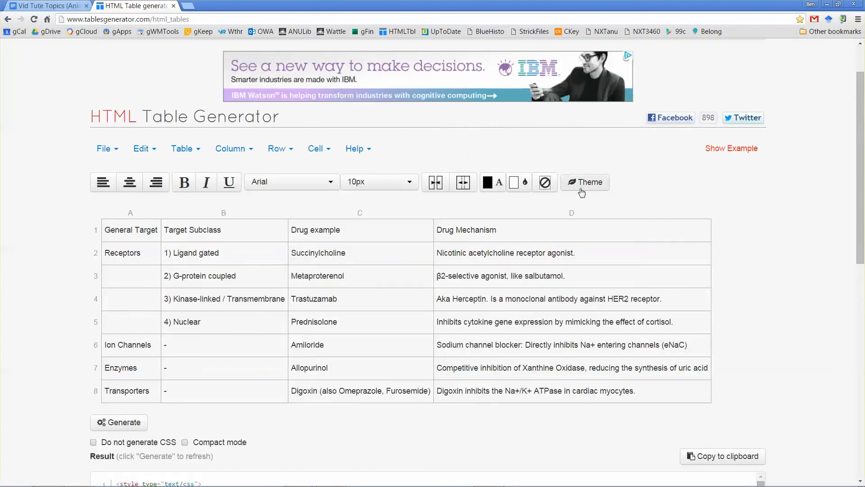
click(585, 182)
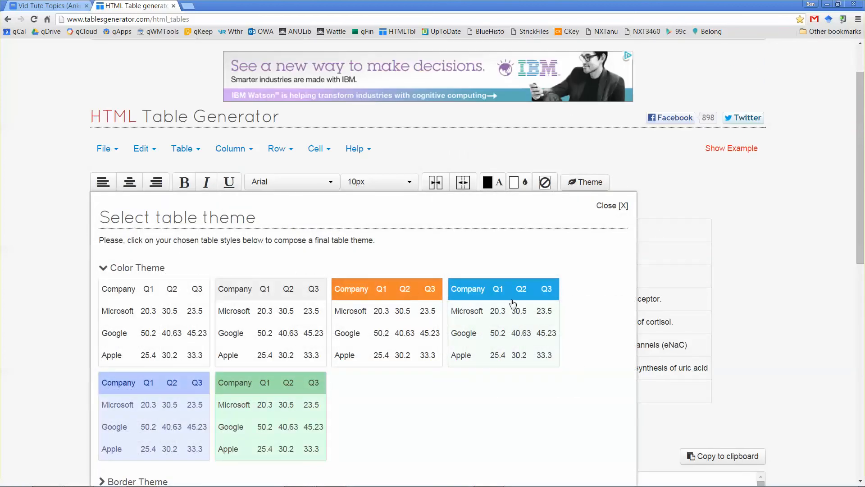
scroll(down, 3)
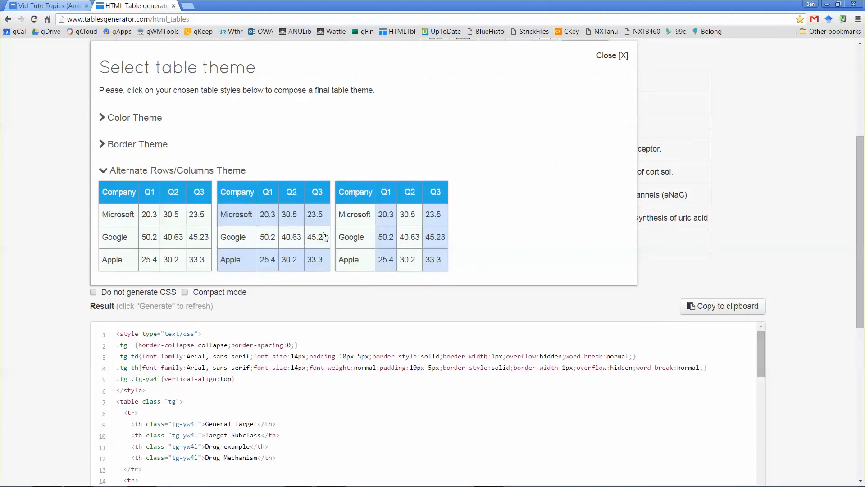
click(274, 237)
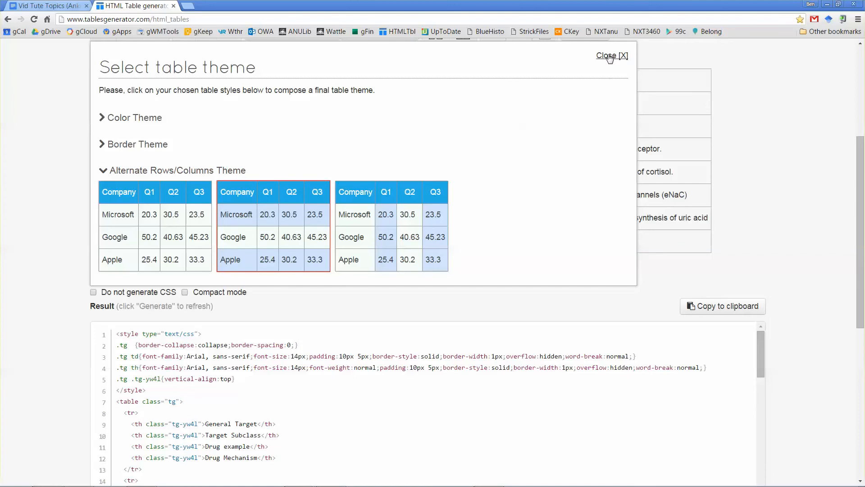
click(611, 56)
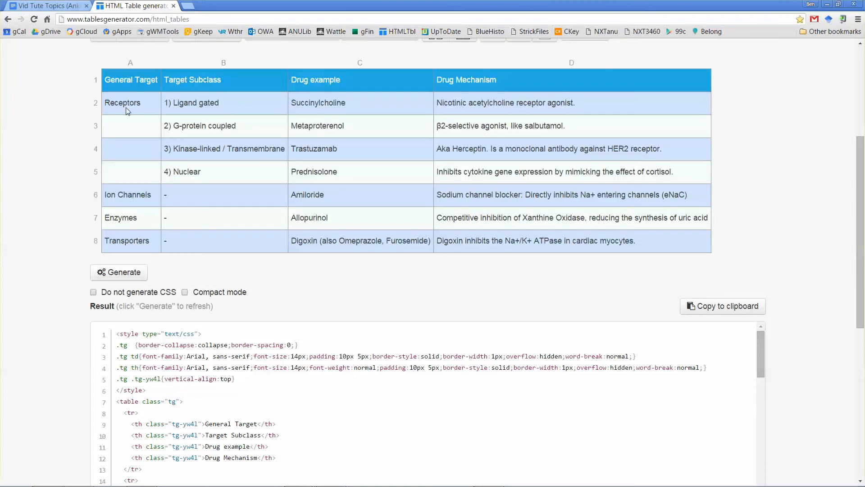
mouse_move(345, 263)
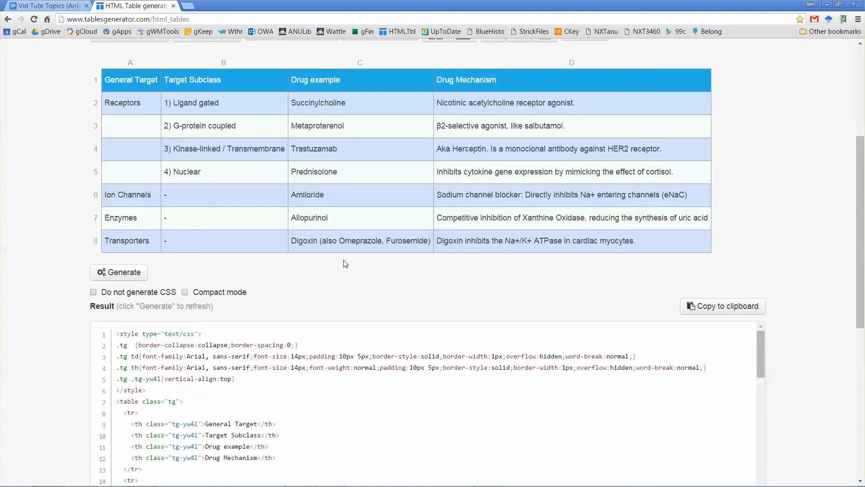
mouse_move(243, 273)
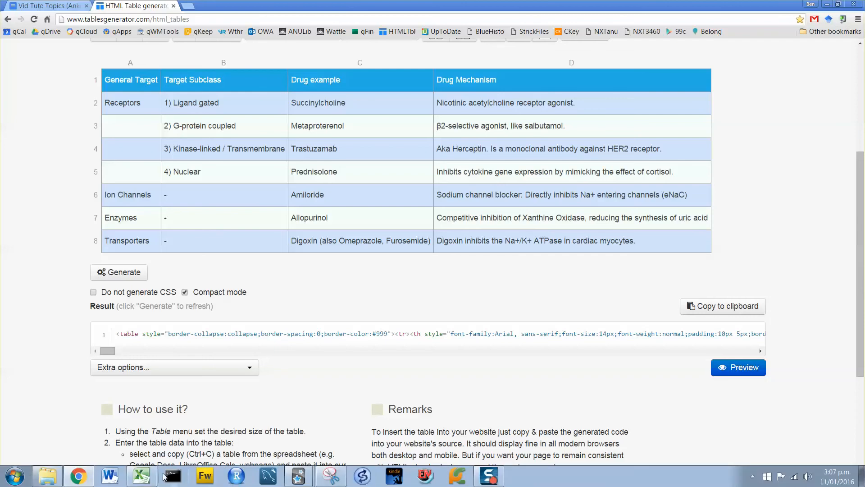
- Return to the Anki browser's table card and show the field's extra formatting options
click(140, 474)
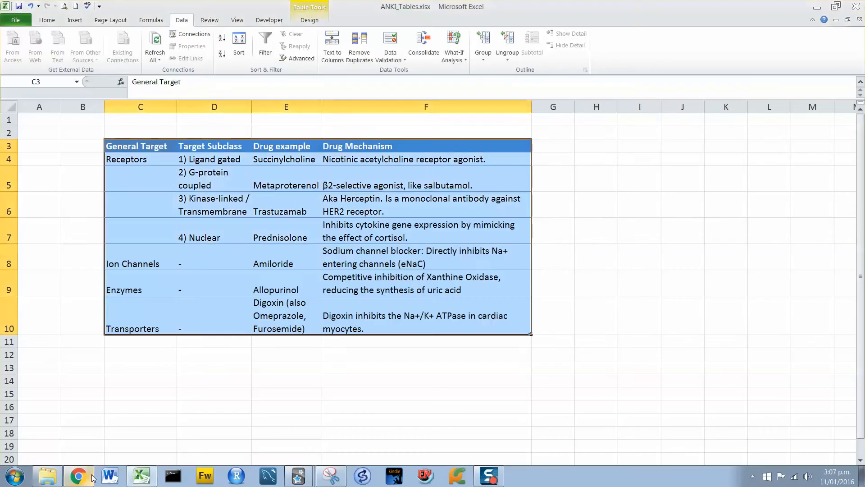
click(78, 476)
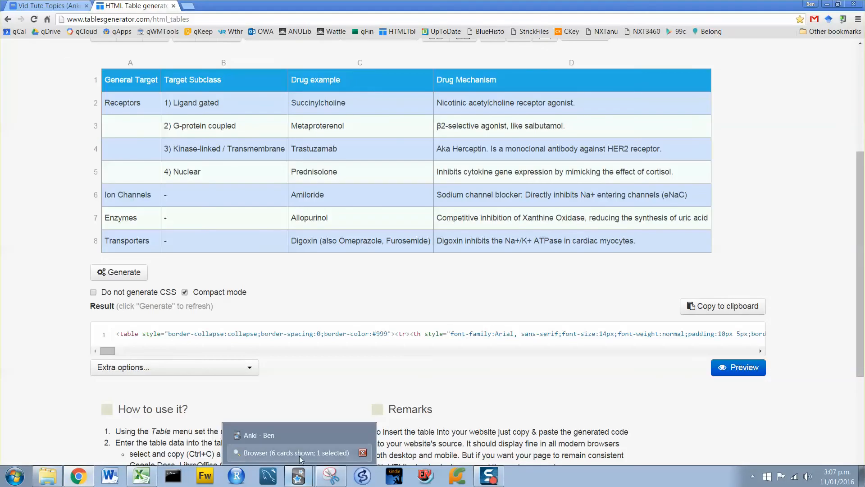
click(292, 452)
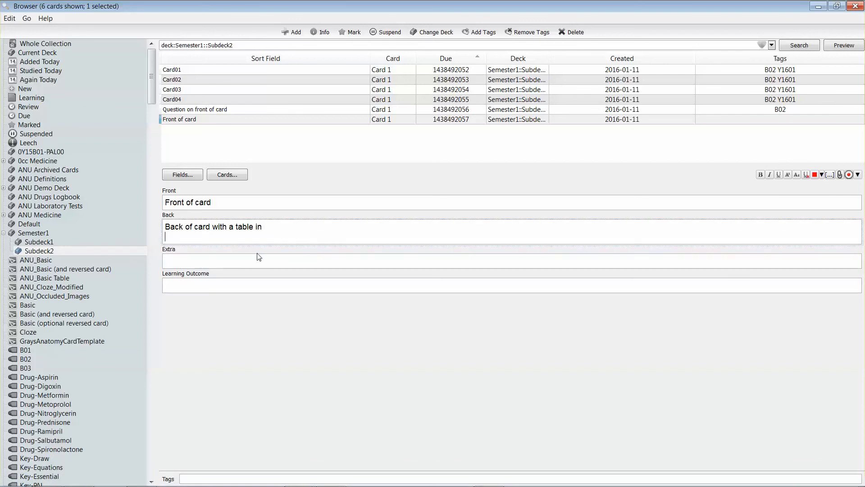
mouse_move(724, 192)
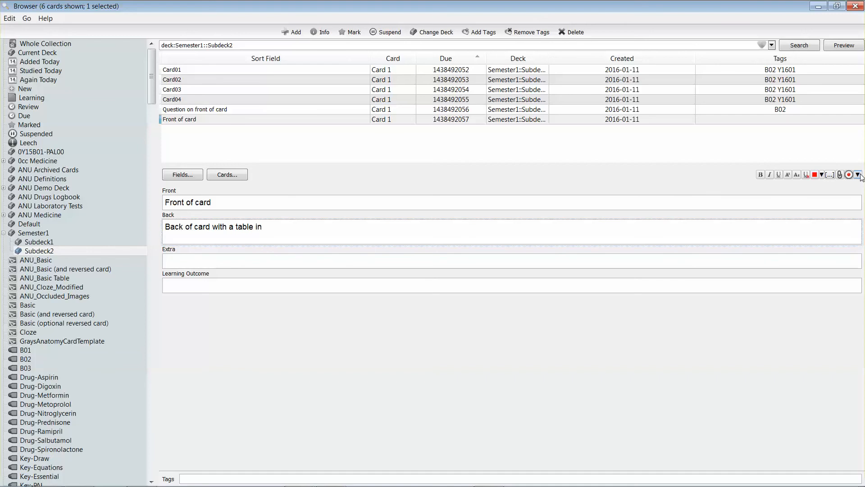
click(857, 175)
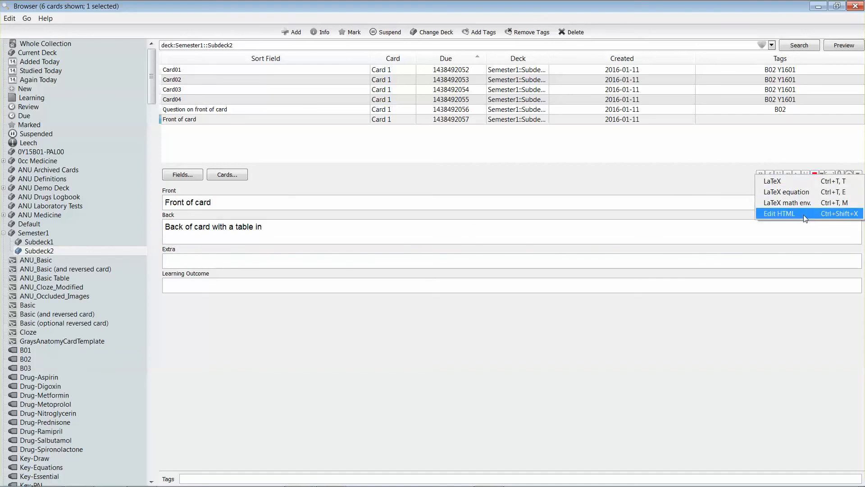
mouse_move(776, 216)
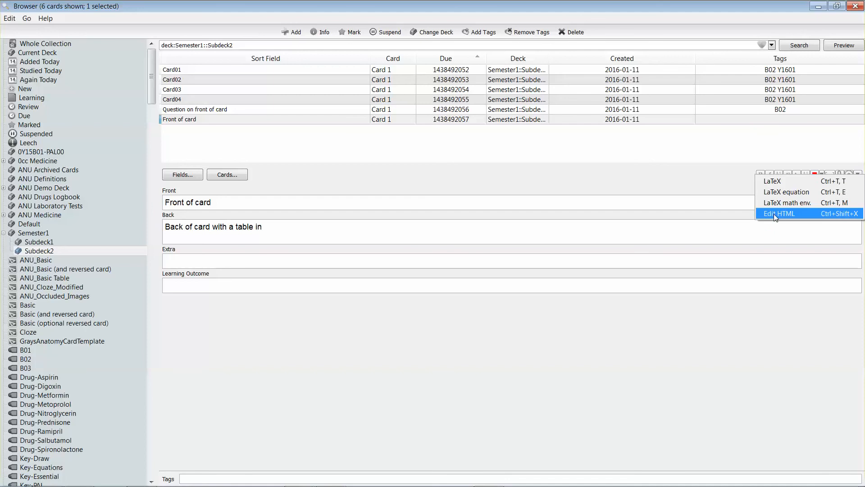
- Open Edit HTML for the Back field to paste the generated table code
click(779, 213)
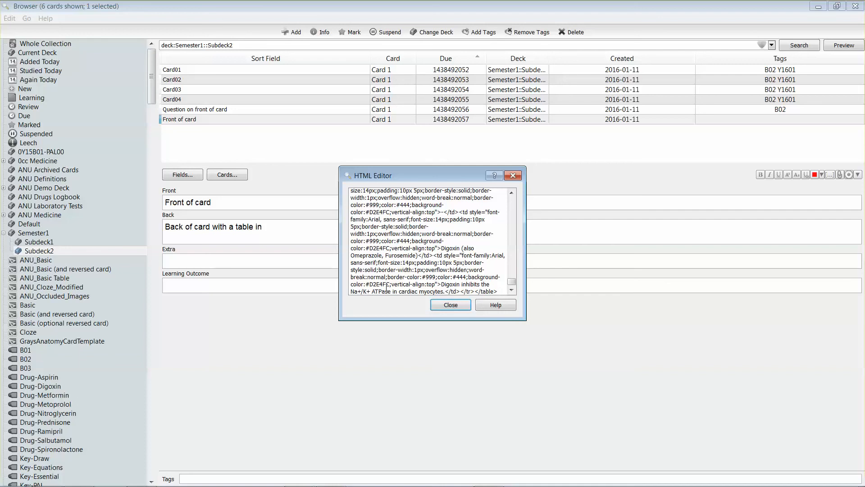
mouse_move(442, 318)
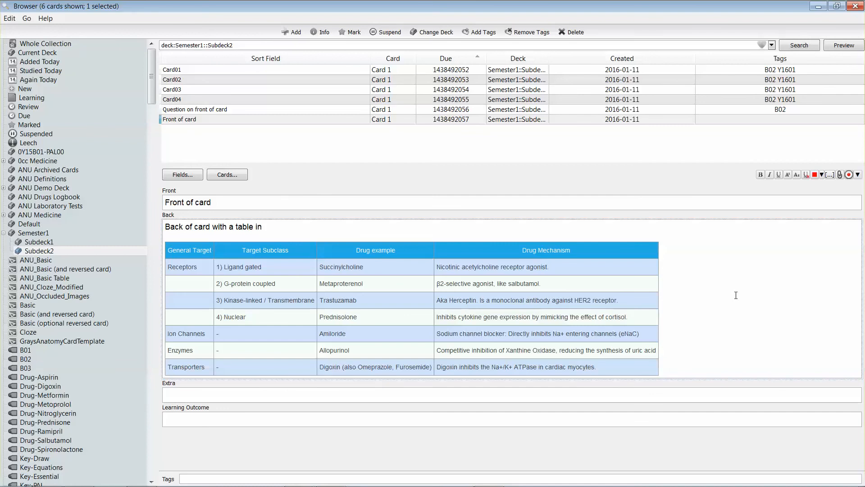
mouse_move(300, 282)
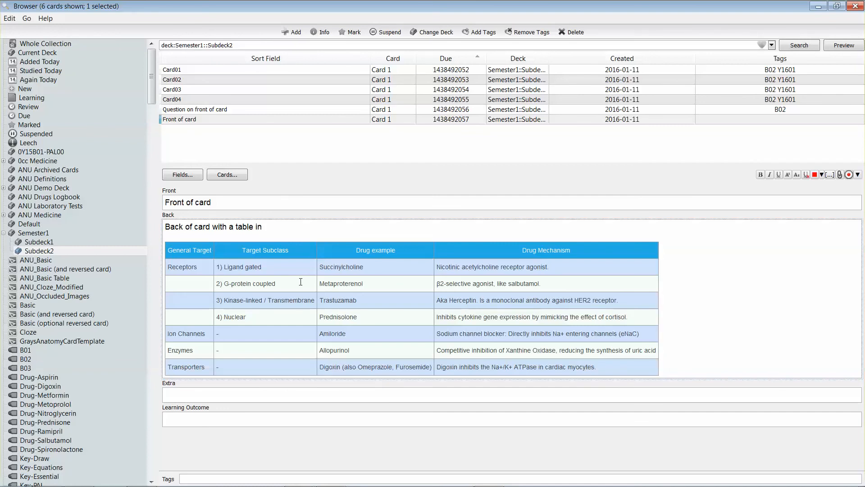
mouse_move(270, 309)
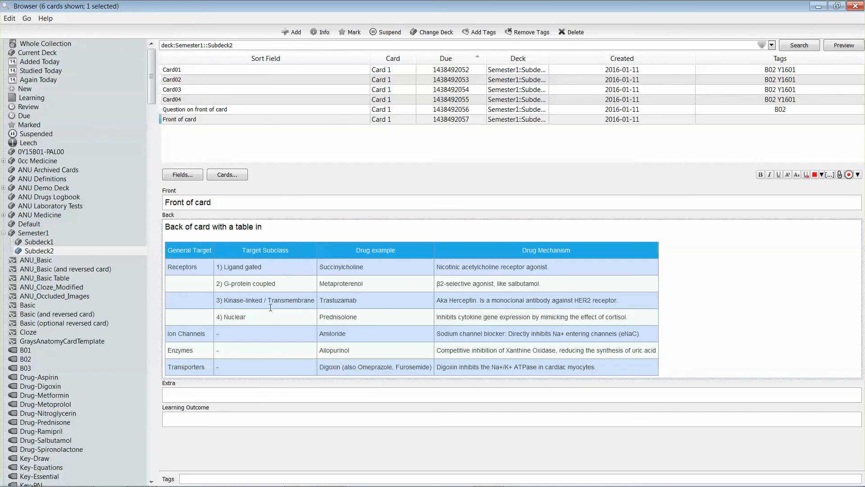
mouse_move(351, 283)
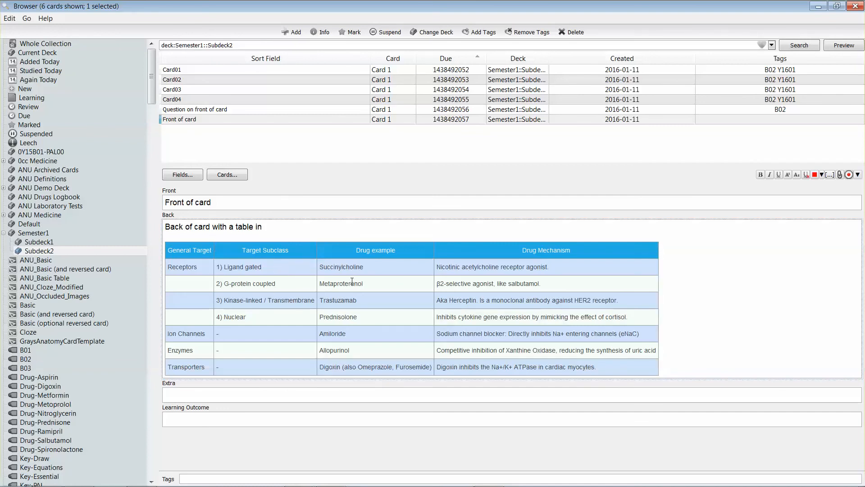